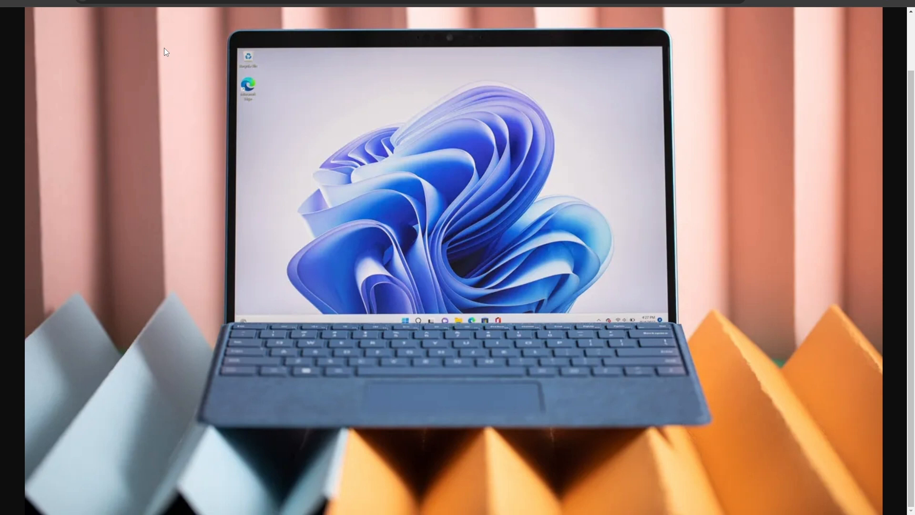
mouse_move(235, 53)
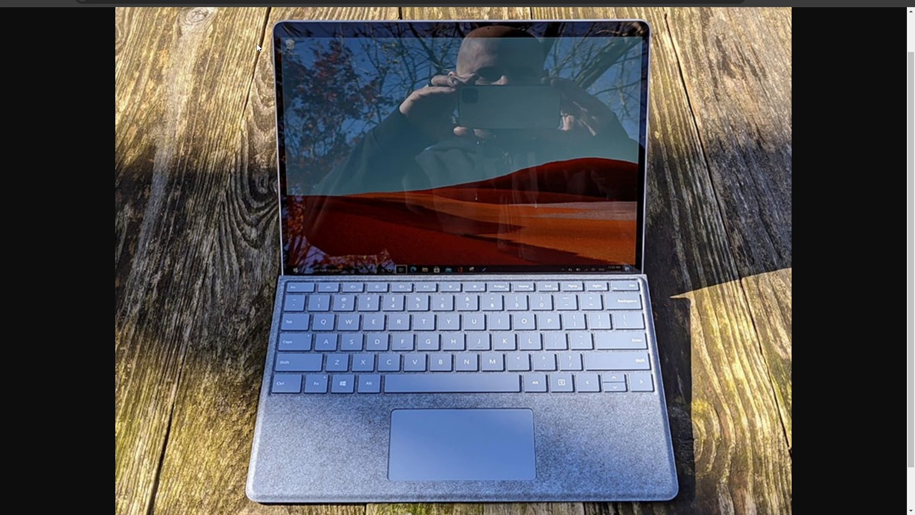
mouse_move(357, 41)
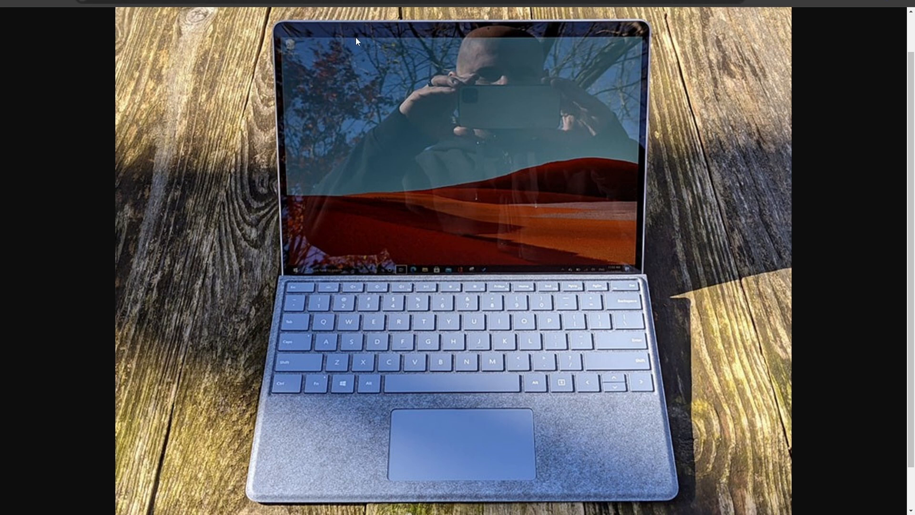
mouse_move(357, 46)
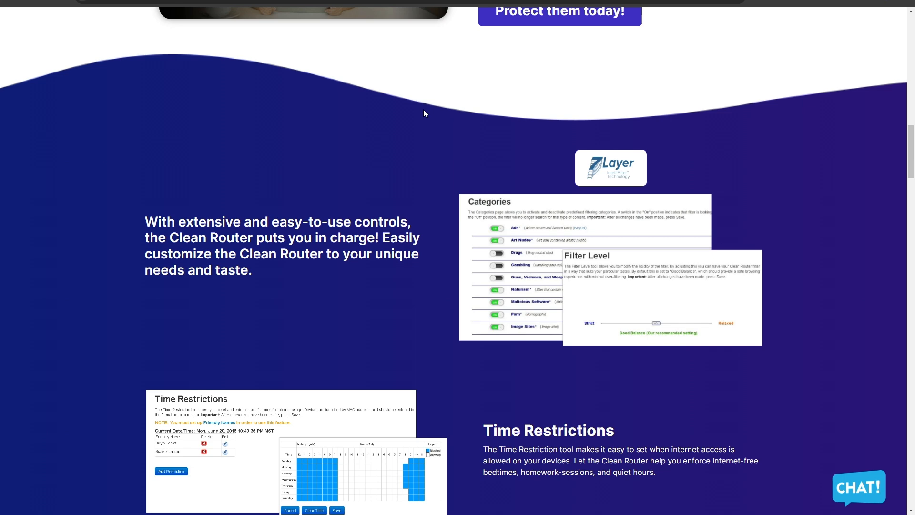
scroll("down", 3)
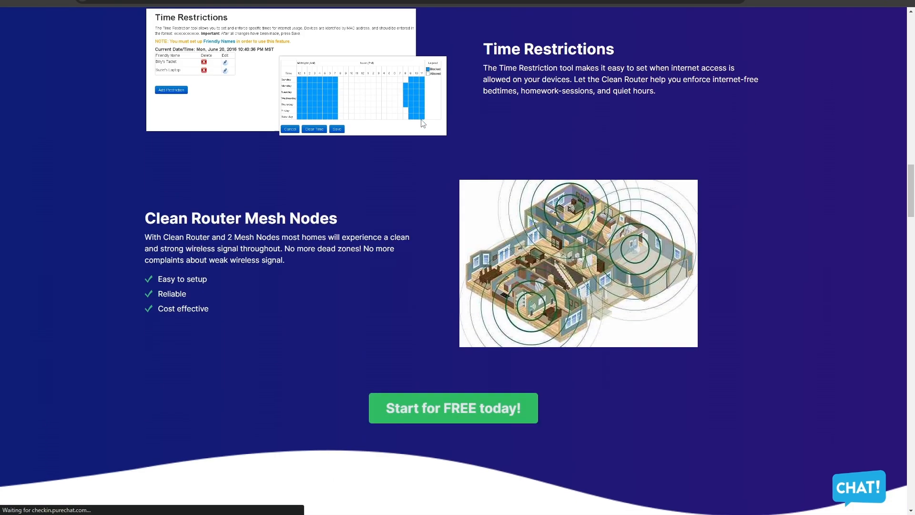
scroll("down", 3)
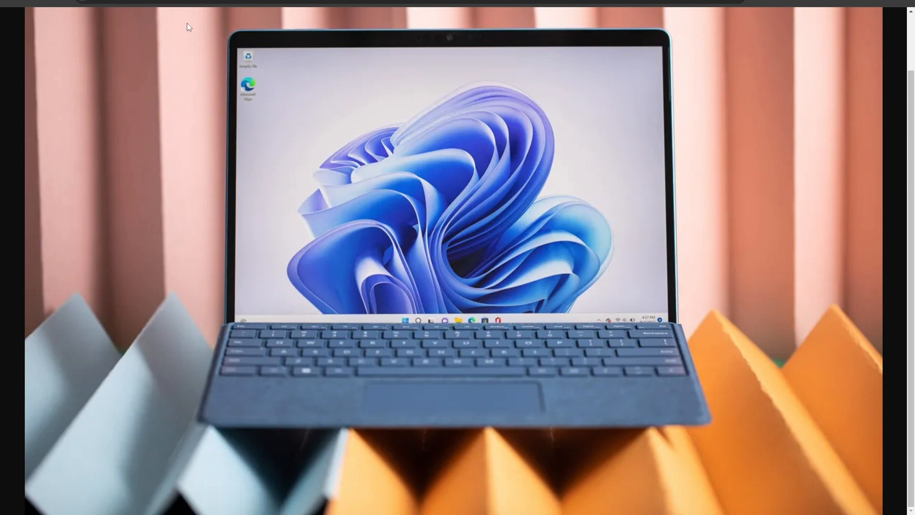
mouse_move(453, 163)
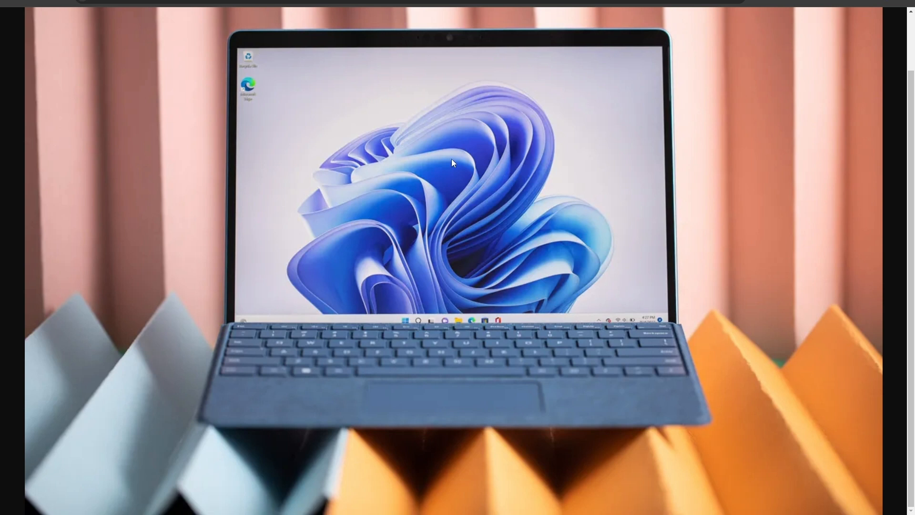
mouse_move(461, 204)
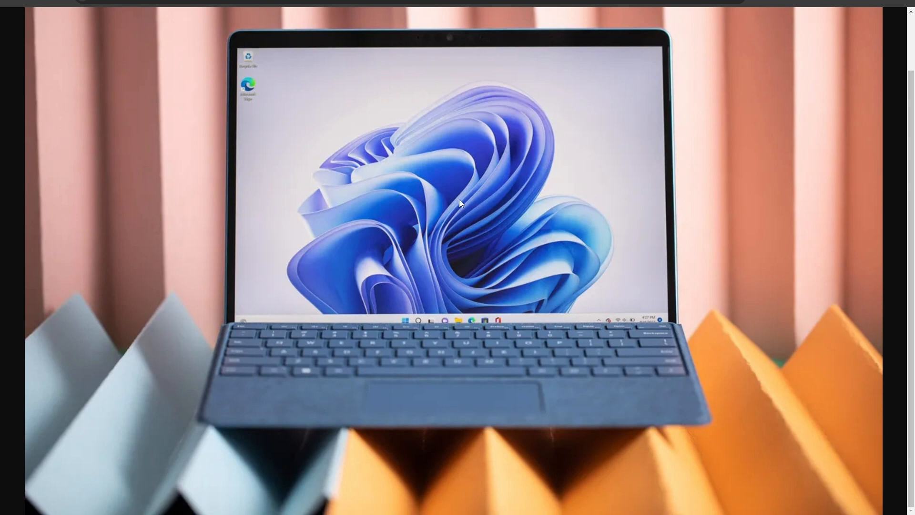
mouse_move(437, 178)
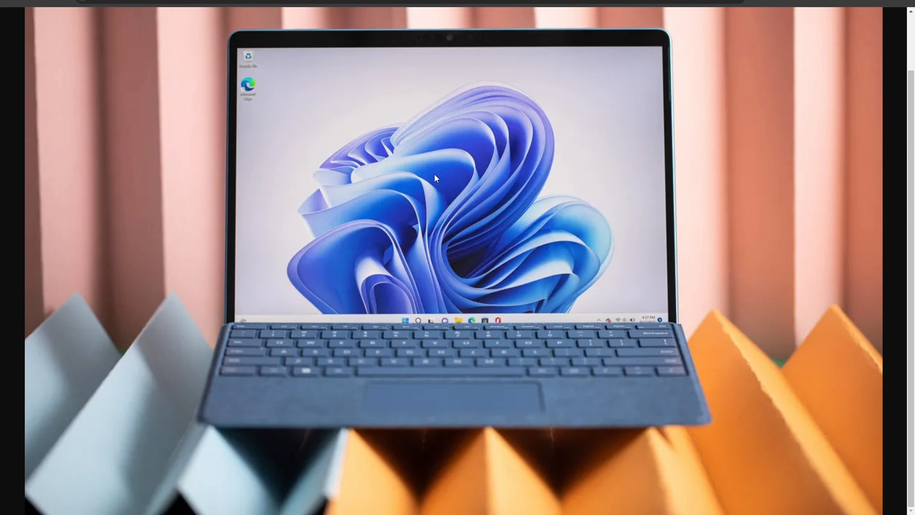
mouse_move(219, 276)
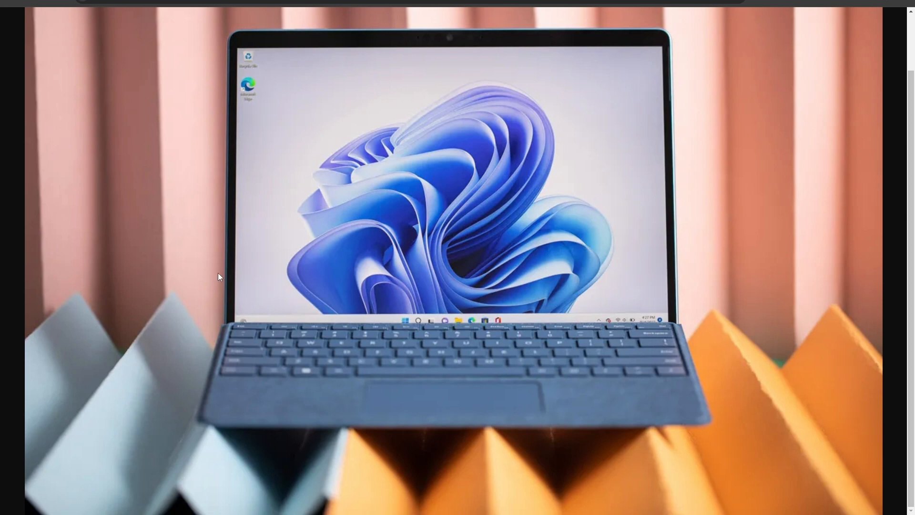
mouse_move(222, 45)
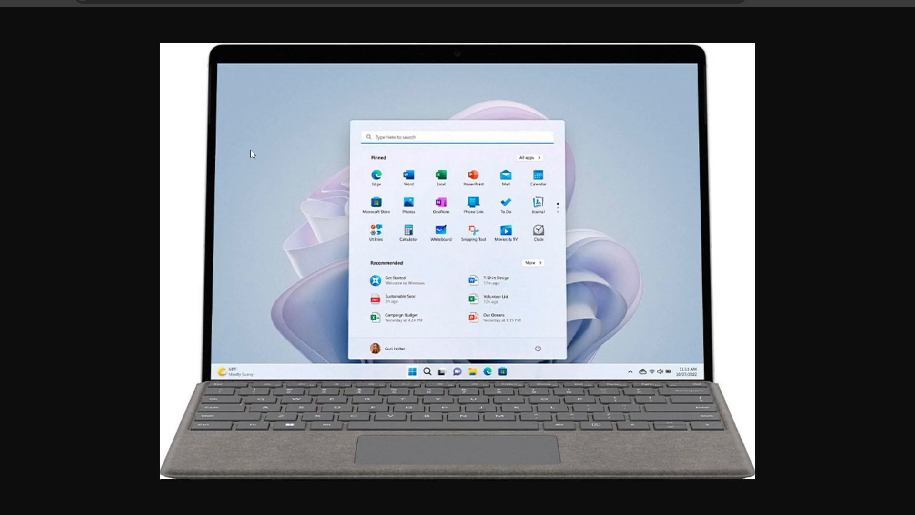
mouse_move(254, 182)
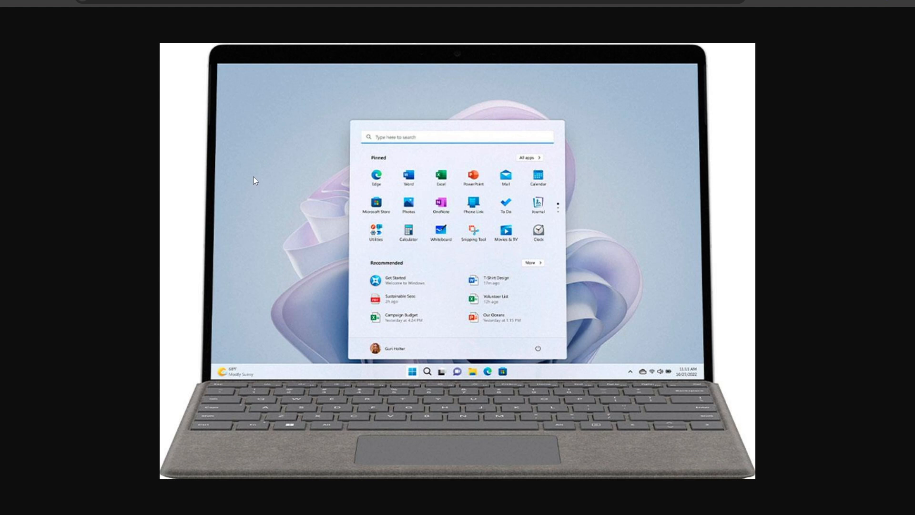
mouse_move(249, 174)
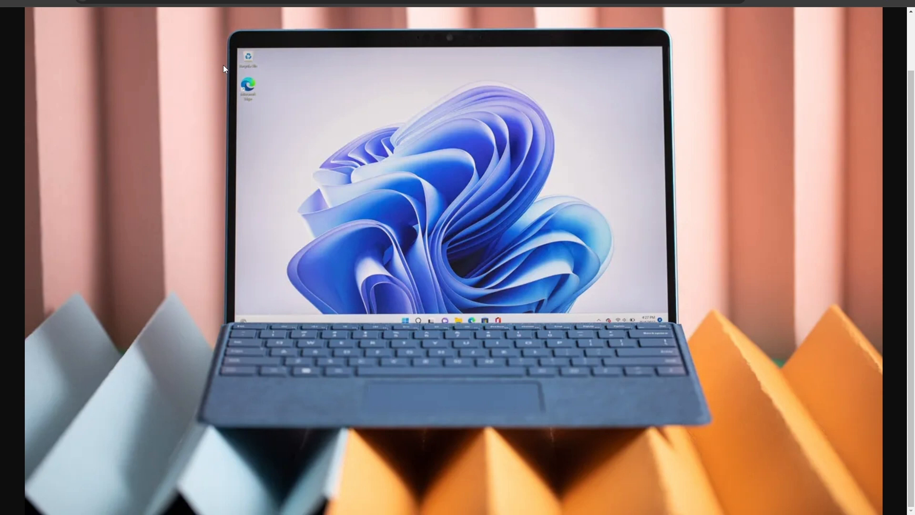
mouse_move(202, 78)
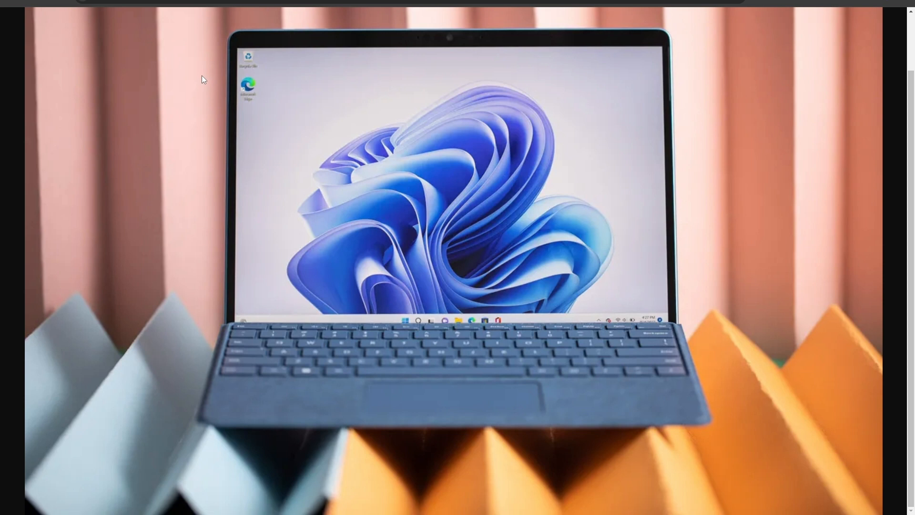
mouse_move(200, 83)
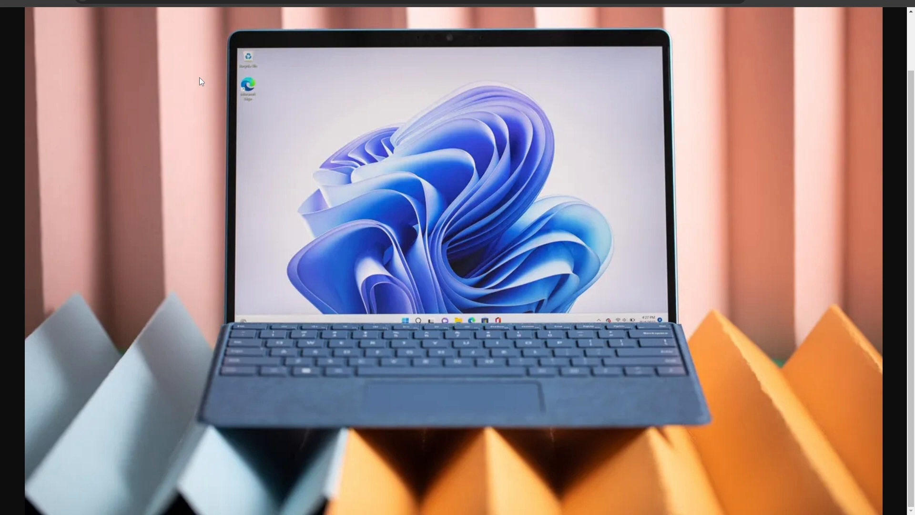
mouse_move(190, 75)
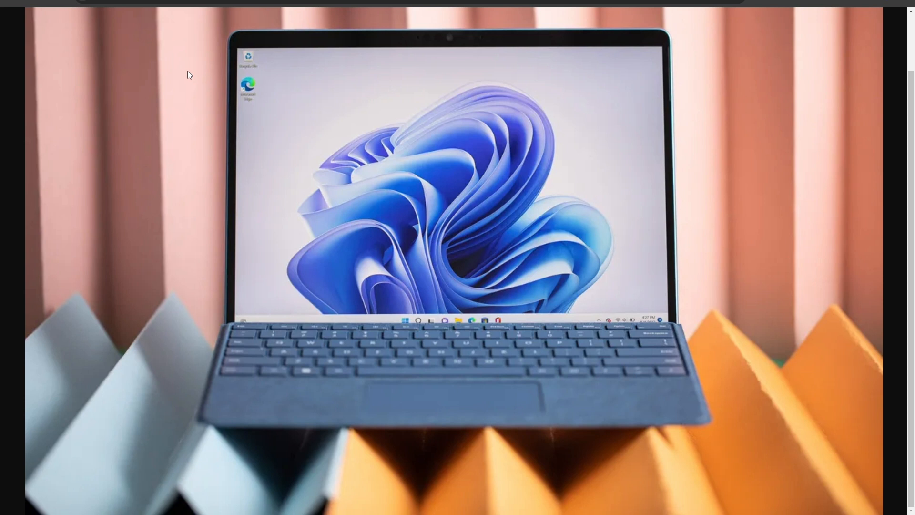